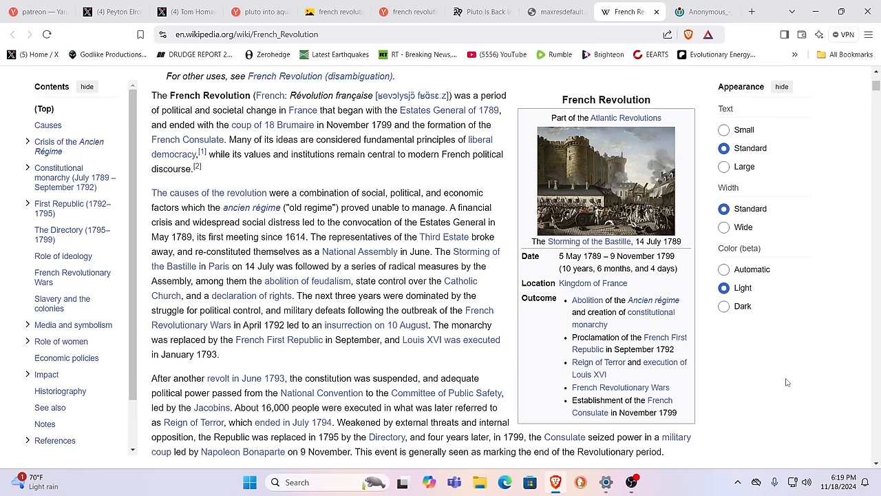
{"action": "mouse_move", "coordinate": [792, 337]}
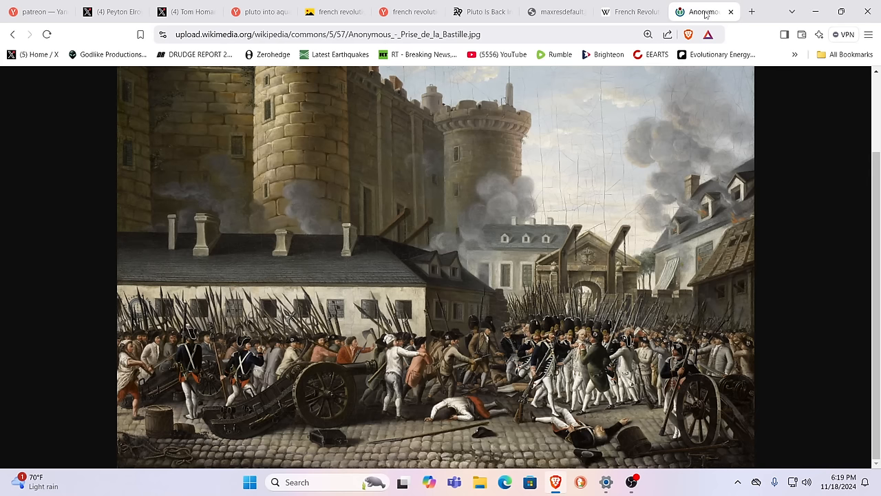
{"action": "mouse_move", "coordinate": [822, 251]}
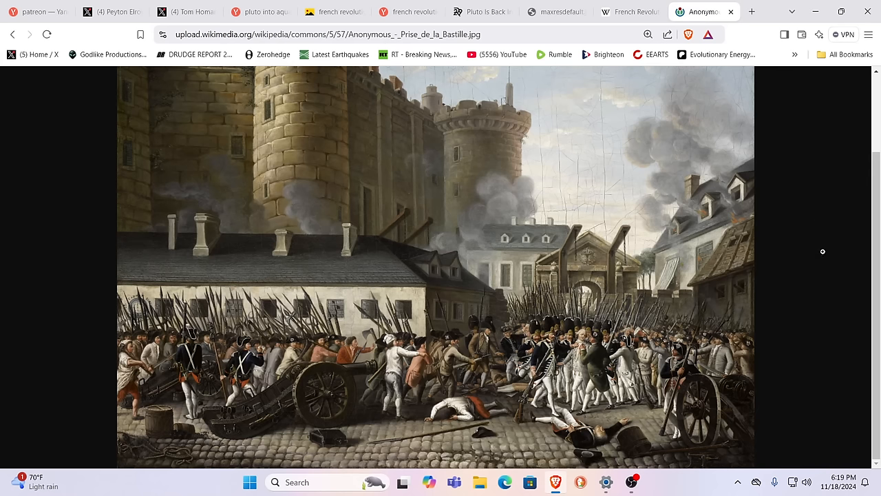
{"action": "mouse_move", "coordinate": [824, 255]}
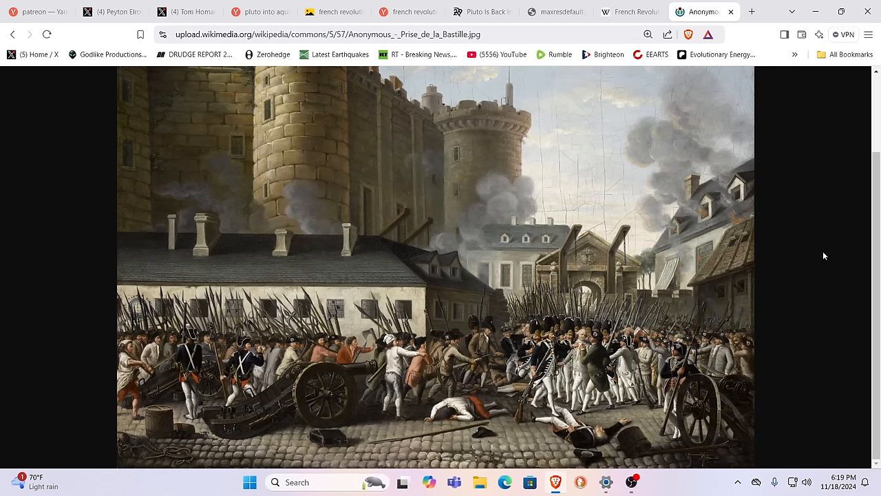
{"action": "mouse_move", "coordinate": [309, 373]}
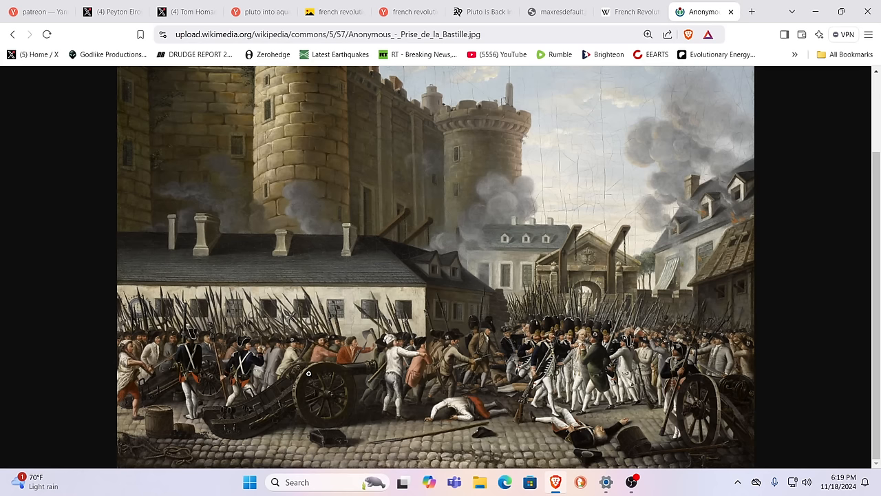
{"action": "mouse_move", "coordinate": [495, 319]}
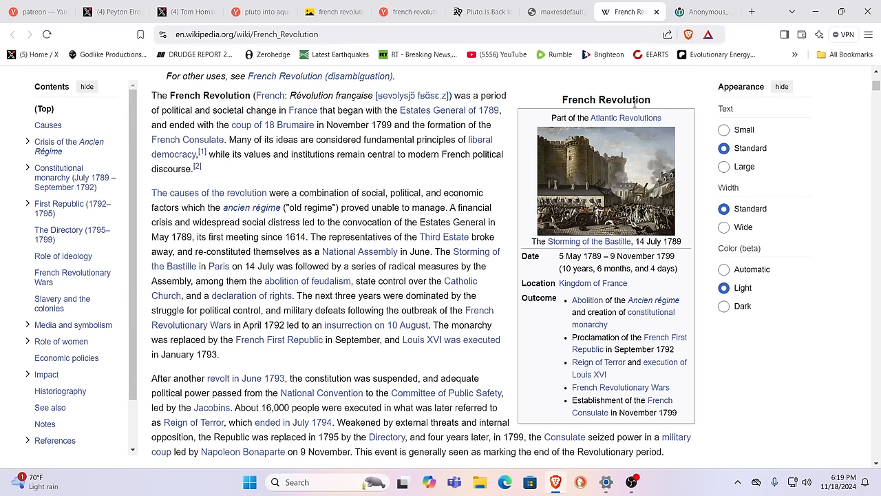
{"action": "mouse_move", "coordinate": [378, 195]}
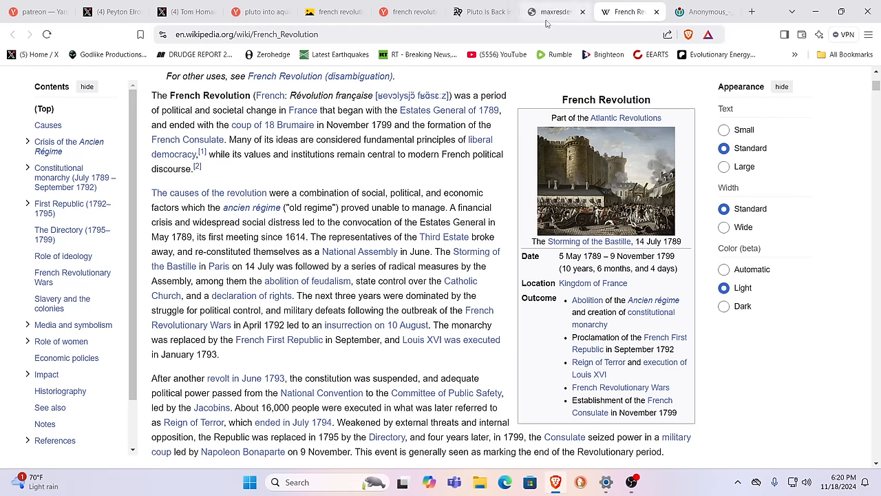
{"action": "mouse_move", "coordinate": [551, 12]}
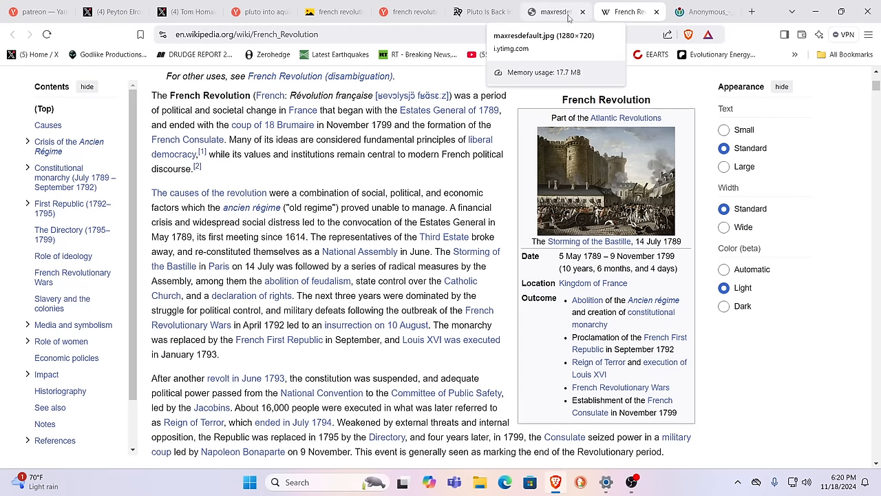
Show the maxresdefault.jpg tab with the 'Pluto in Aquarius 2023–2044' image
{"action": "left_click", "coordinate": [551, 12]}
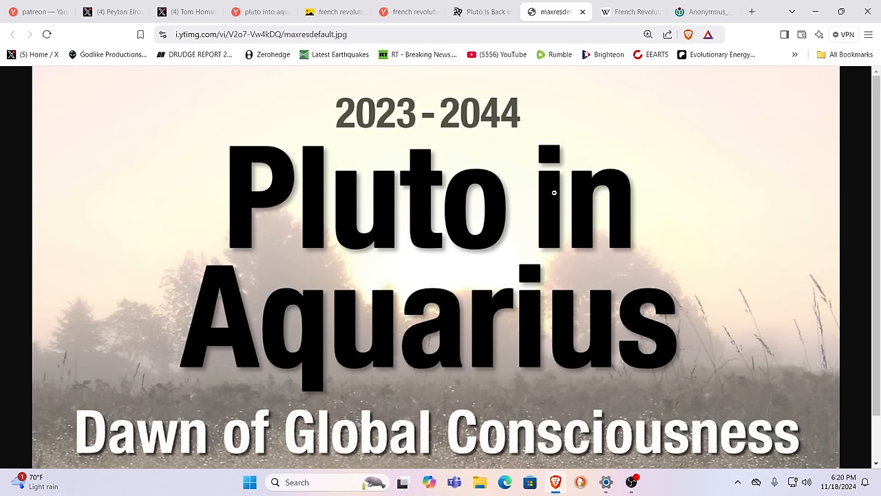
{"action": "mouse_move", "coordinate": [528, 83]}
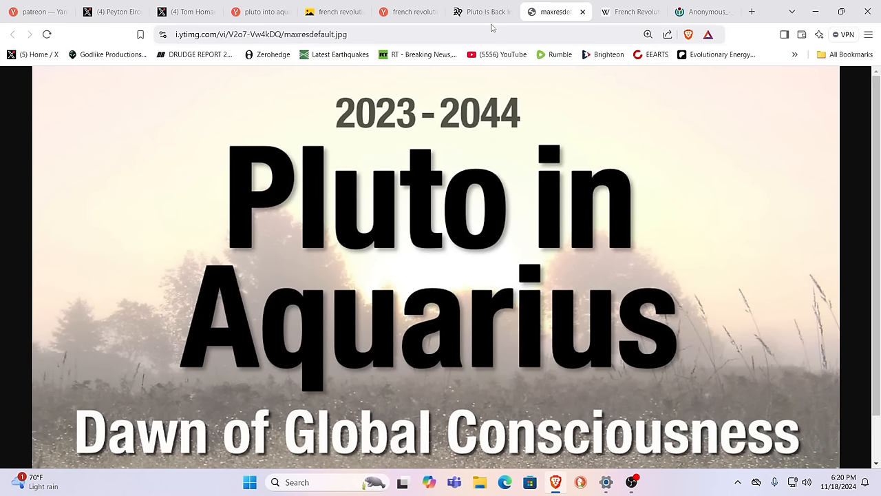
Switch to the Refinery29 'Pluto Is Back in Aquarius' article and scroll into its opening
{"action": "left_click", "coordinate": [481, 11]}
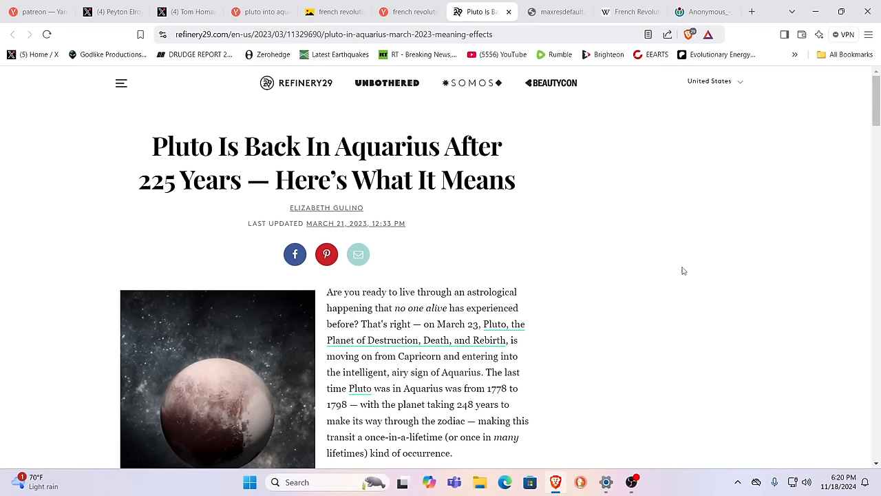
{"action": "scroll", "scroll_direction": "down", "scroll_amount": 3}
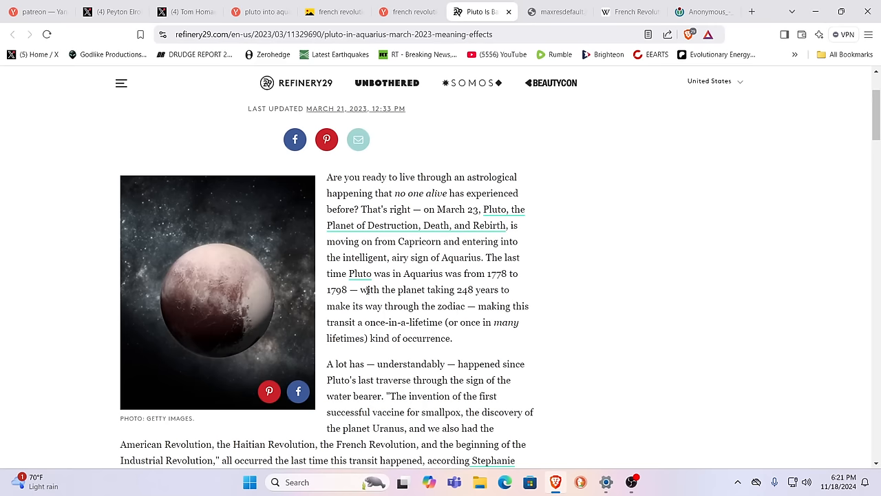
Return to the maxresdefault.jpg tab showing the Pluto in Aquarius image
{"action": "left_click", "coordinate": [628, 12]}
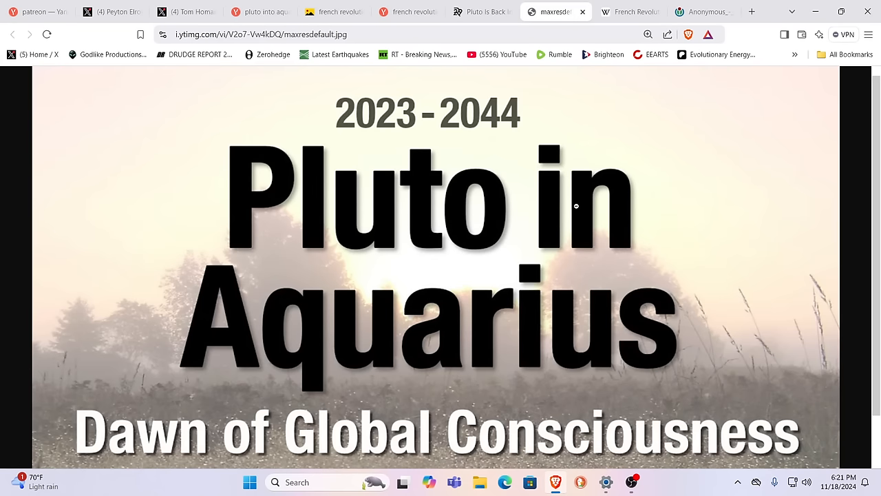
Revisit the Refinery29 Pluto article, then switch back to the Pluto in Aquarius image
{"action": "left_click", "coordinate": [482, 11]}
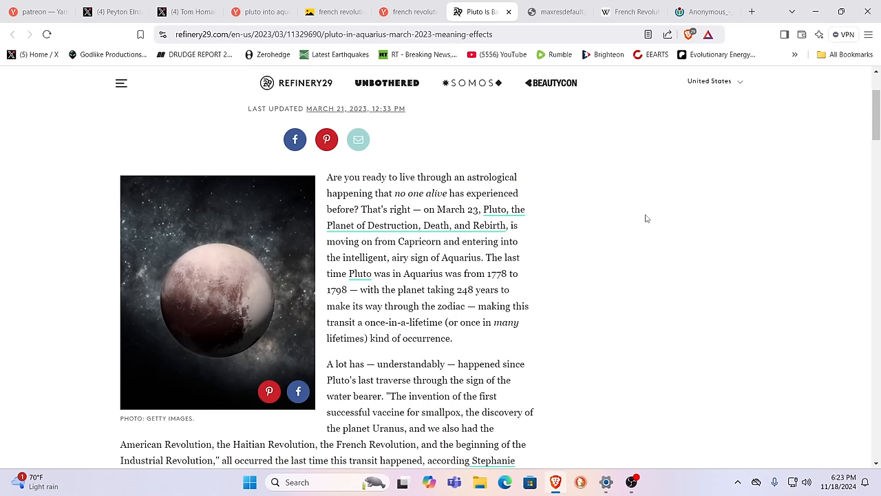
{"action": "mouse_move", "coordinate": [647, 211]}
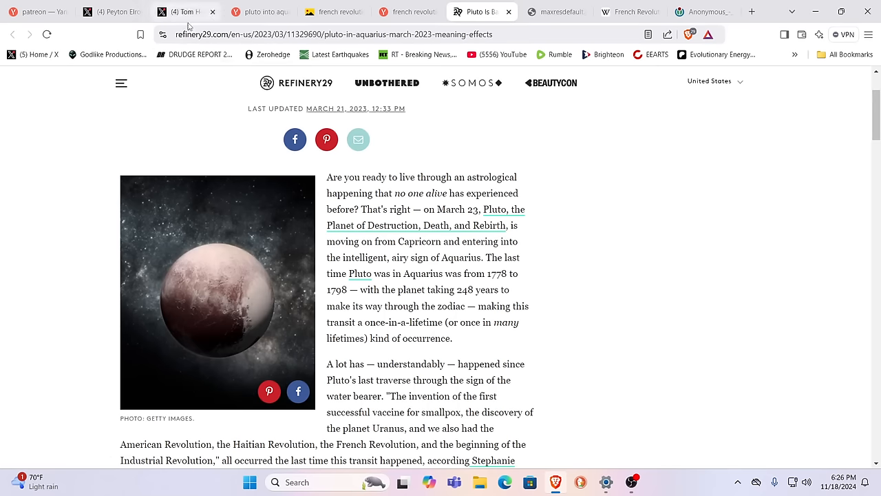
{"action": "mouse_move", "coordinate": [601, 141]}
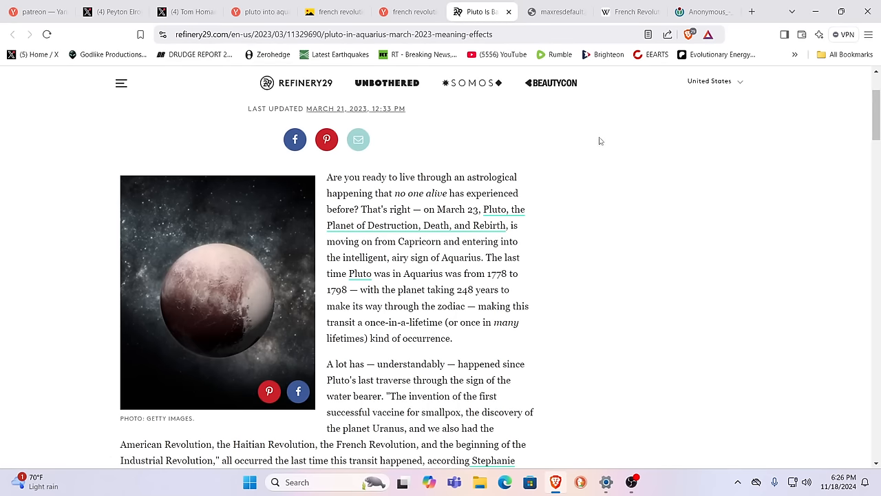
{"action": "mouse_move", "coordinate": [579, 55]}
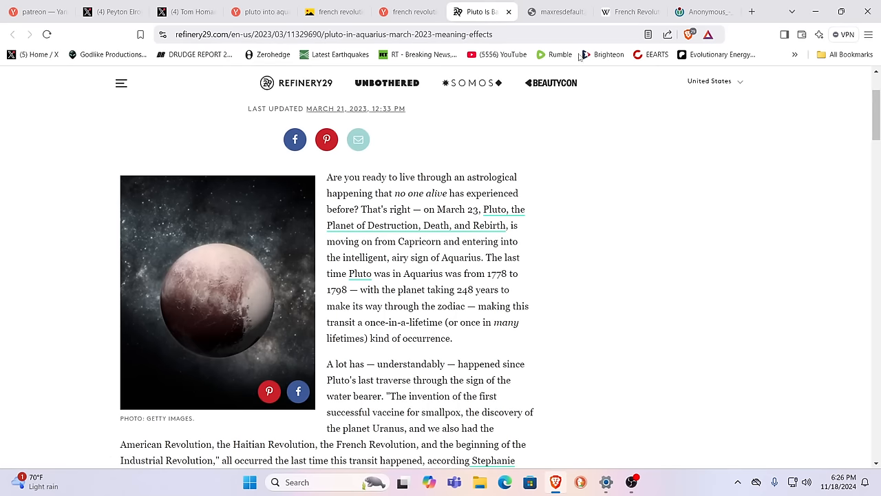
{"action": "left_click", "coordinate": [552, 12]}
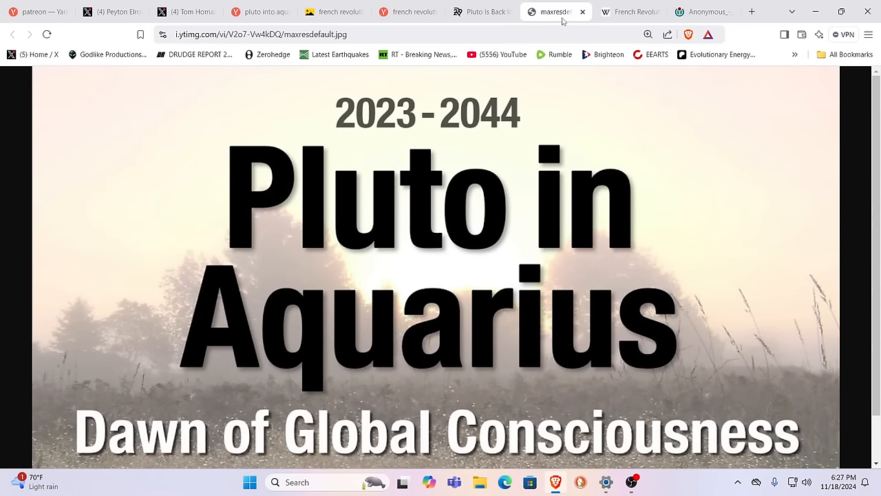